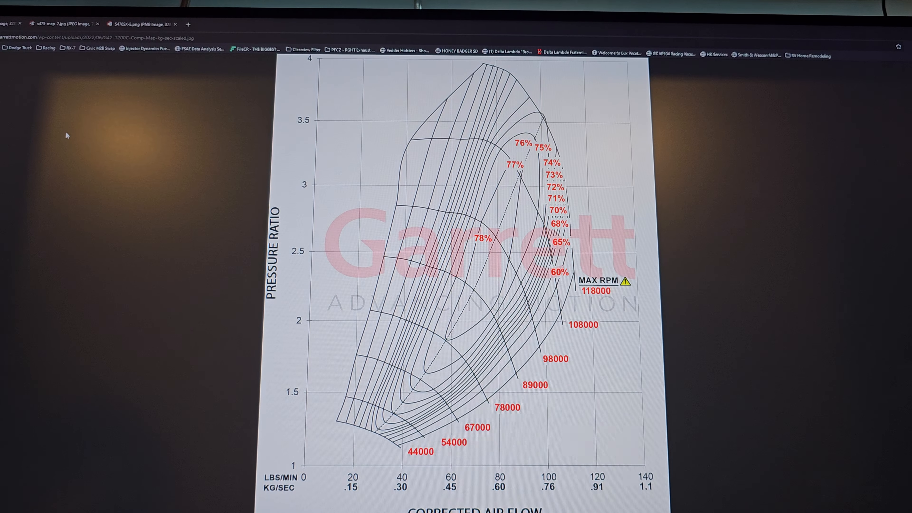
pyautogui.scroll(-3)
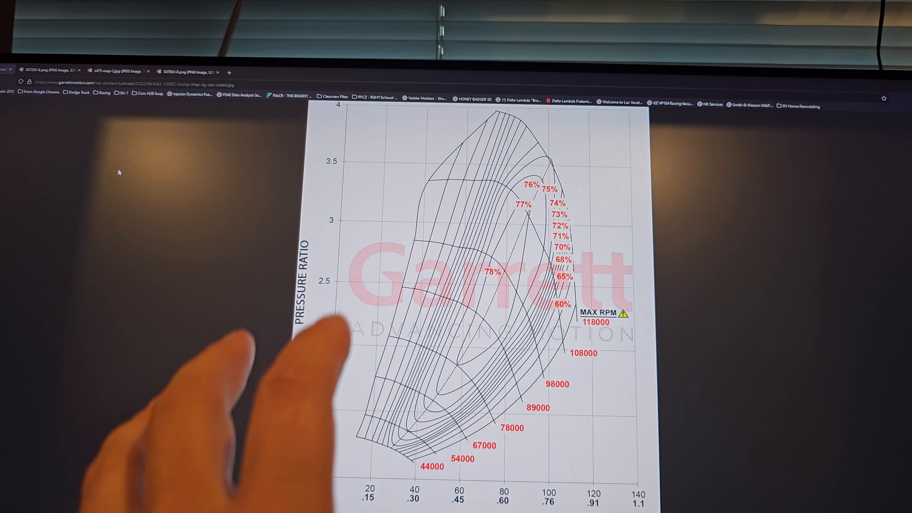
pyautogui.scroll(-3)
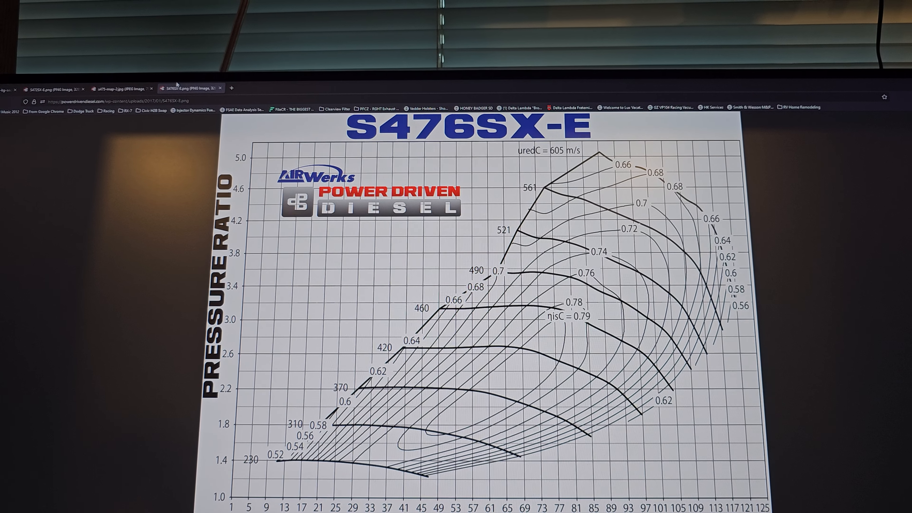
pyautogui.scroll(-3)
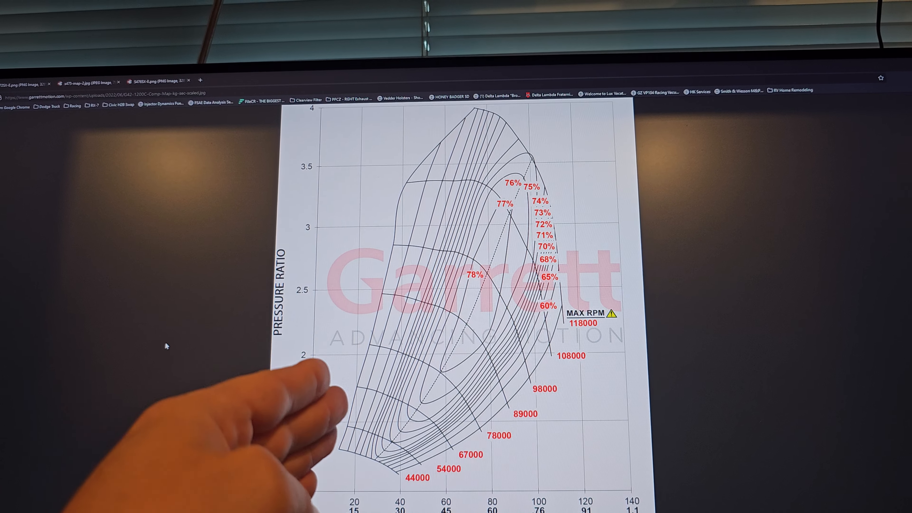
pyautogui.scroll(3)
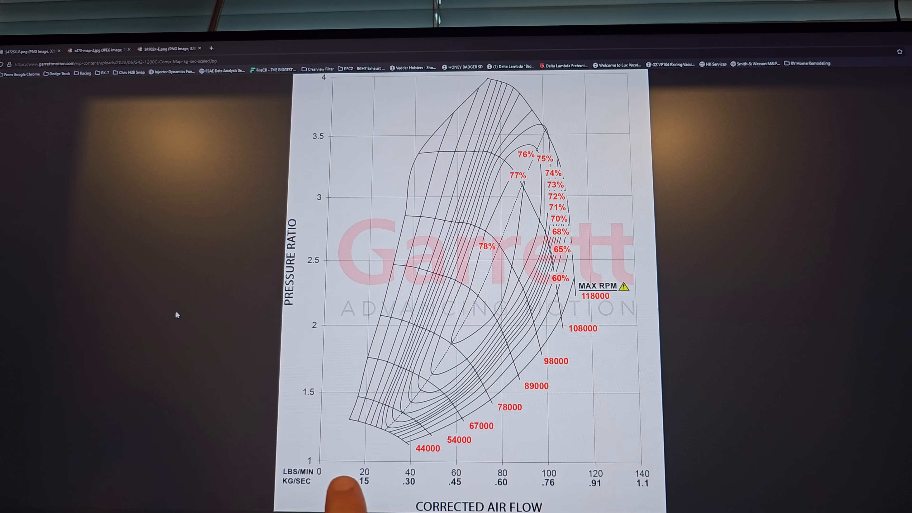